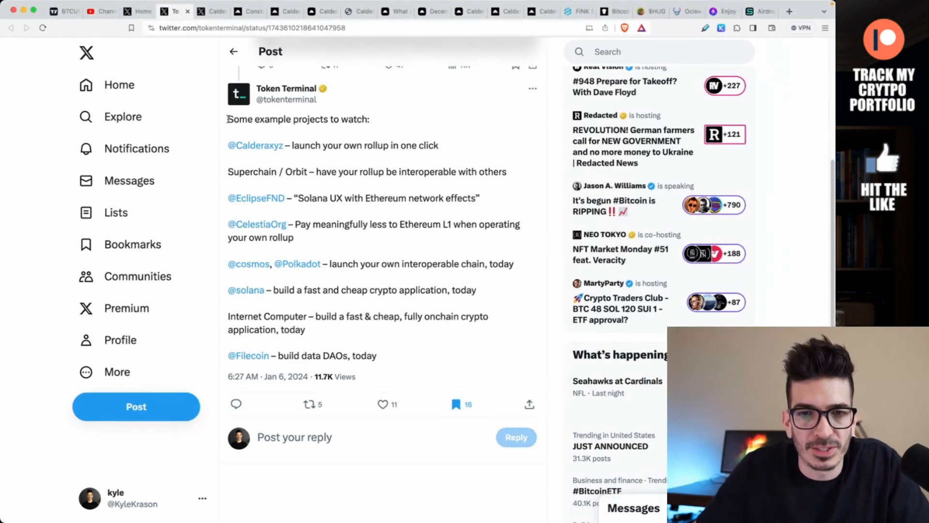
{"action": "mouse_move", "coordinate": [255, 145]}
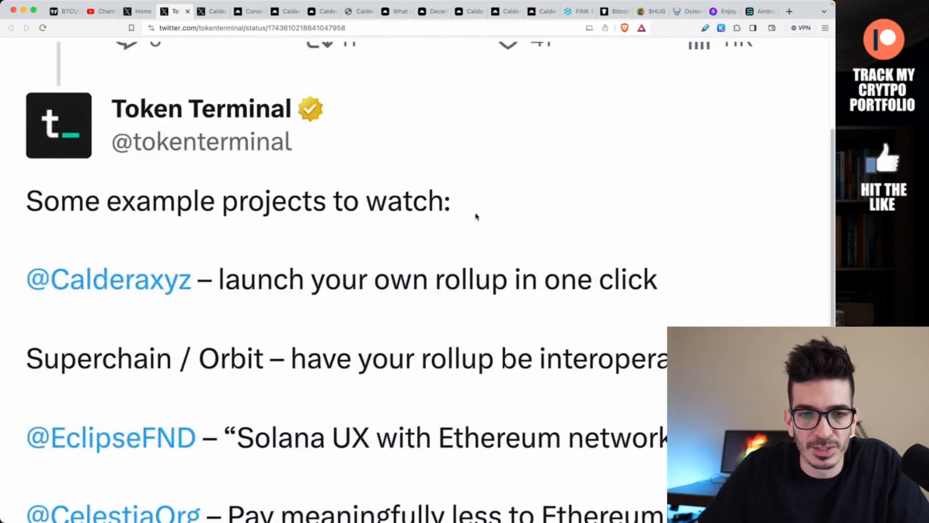
Step: Read Token Terminal's list of rollup projects to watch, starting with Caldera's one-click launch
{"action": "scroll", "scroll_direction": "down", "scroll_amount": 3}
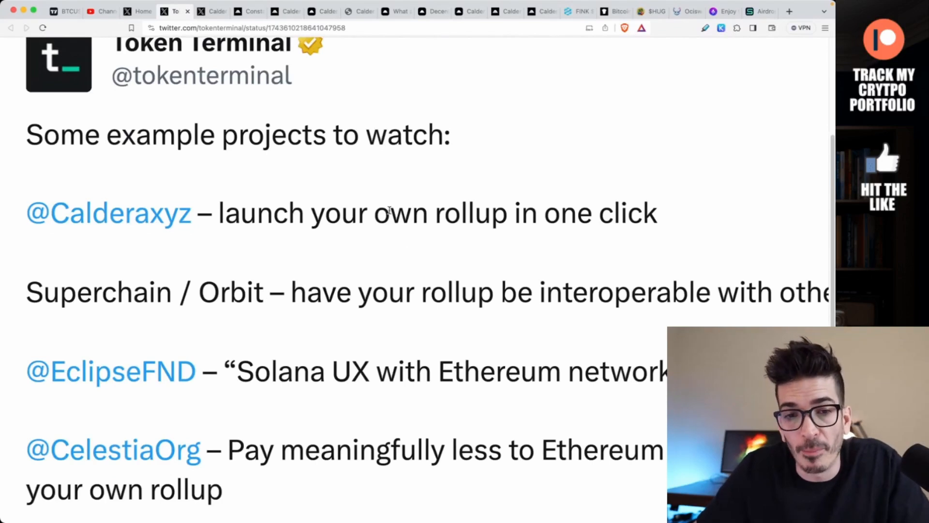
{"action": "mouse_move", "coordinate": [358, 236]}
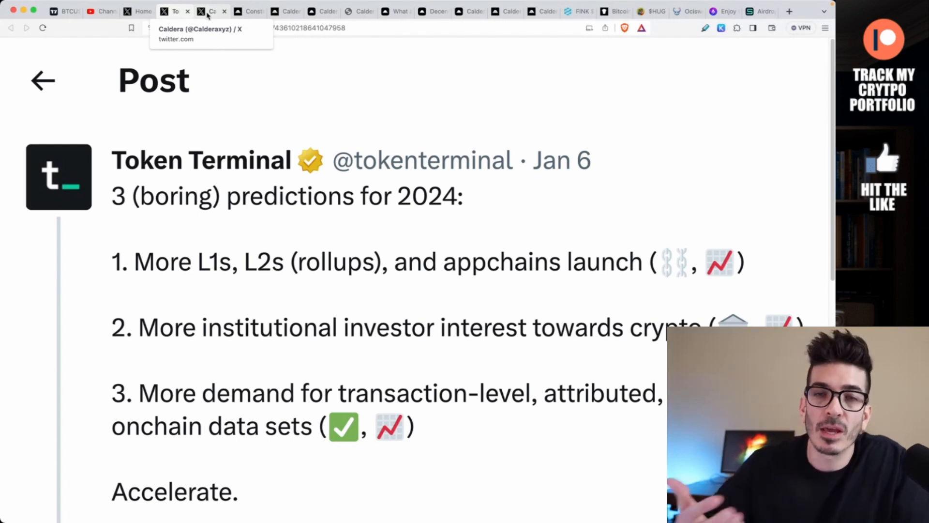
Step: View Caldera's X profile with its one-click rollup bio, 36.1K followers and We're Hiring section
{"action": "left_click", "coordinate": [212, 10]}
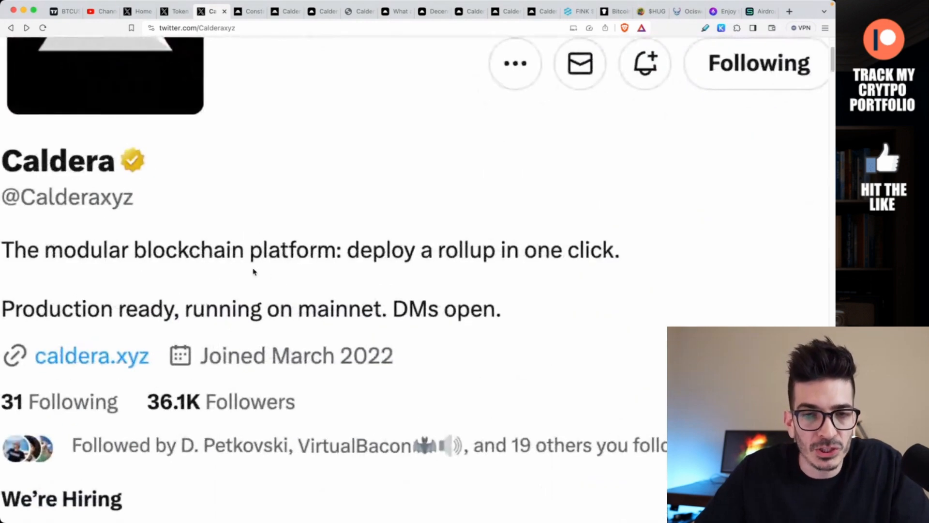
{"action": "scroll", "scroll_direction": "down", "scroll_amount": 3}
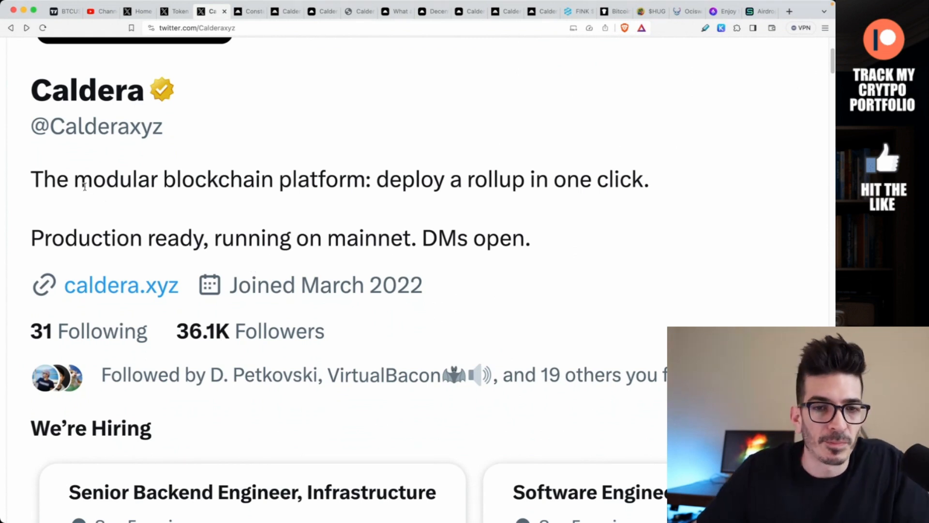
{"action": "left_click_drag", "start_coordinate": [72, 179], "coordinate": [375, 179]}
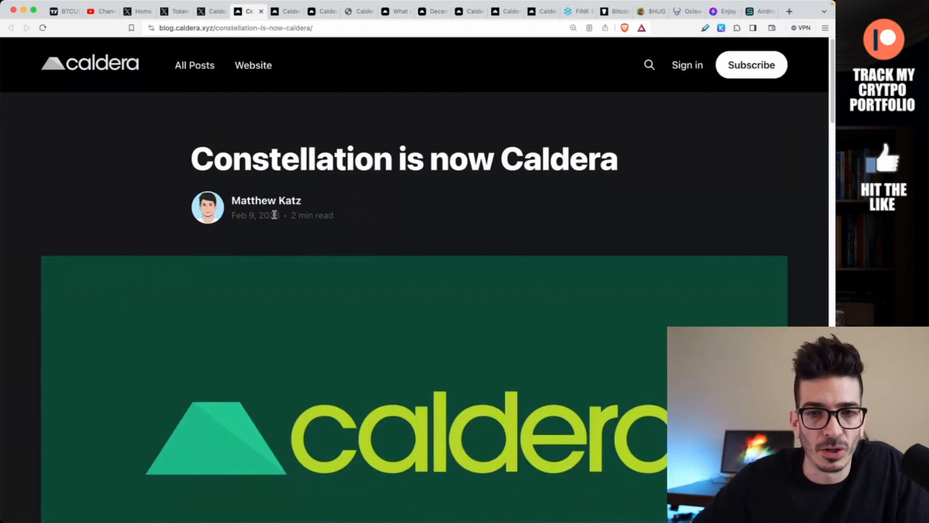
{"action": "mouse_move", "coordinate": [255, 200]}
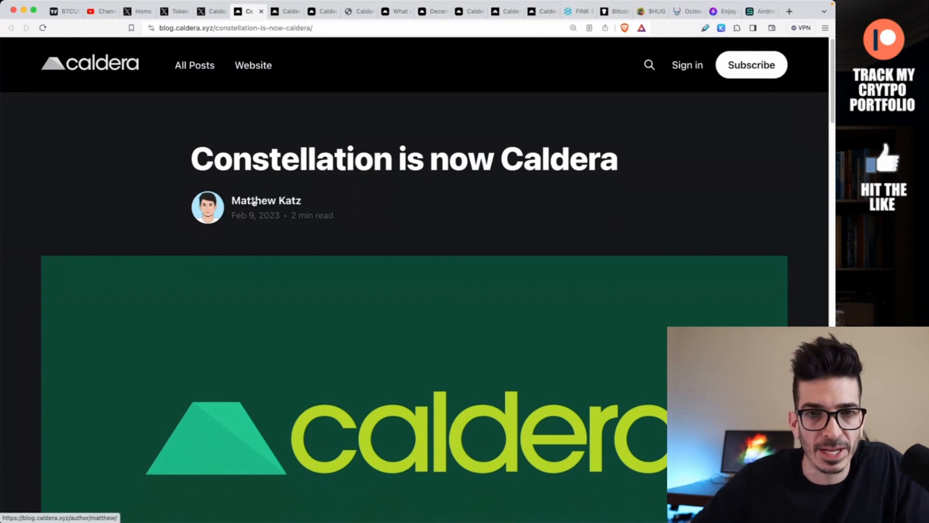
{"action": "mouse_move", "coordinate": [256, 202]}
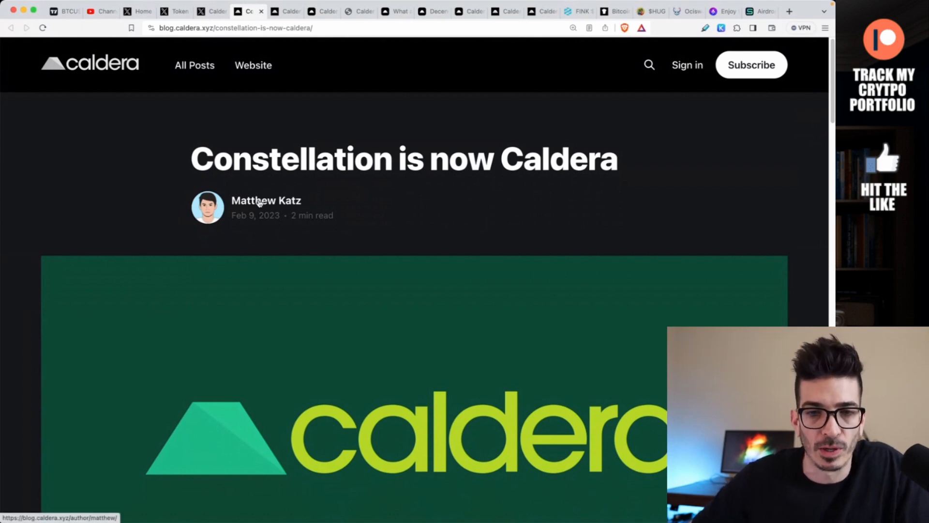
Step: Read the Constellation is now Caldera post down to its Why rebrand? and Why Caldera? sections
{"action": "scroll", "scroll_direction": "down", "scroll_amount": 3}
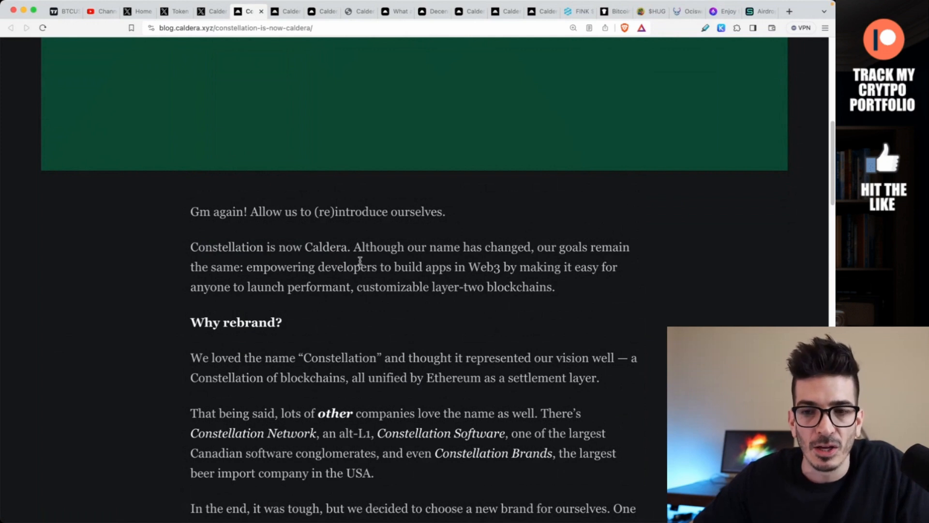
{"action": "scroll", "scroll_direction": "down", "scroll_amount": 3}
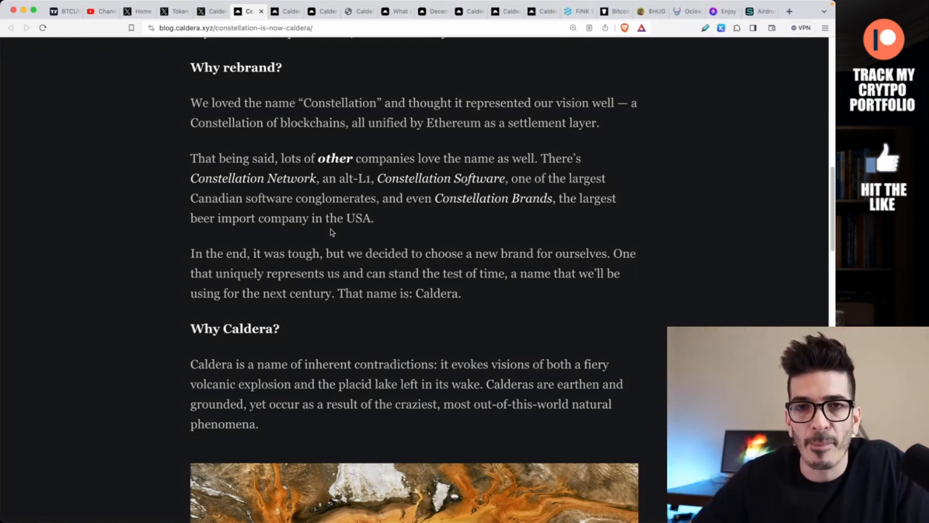
{"action": "scroll", "scroll_direction": "down", "scroll_amount": 3}
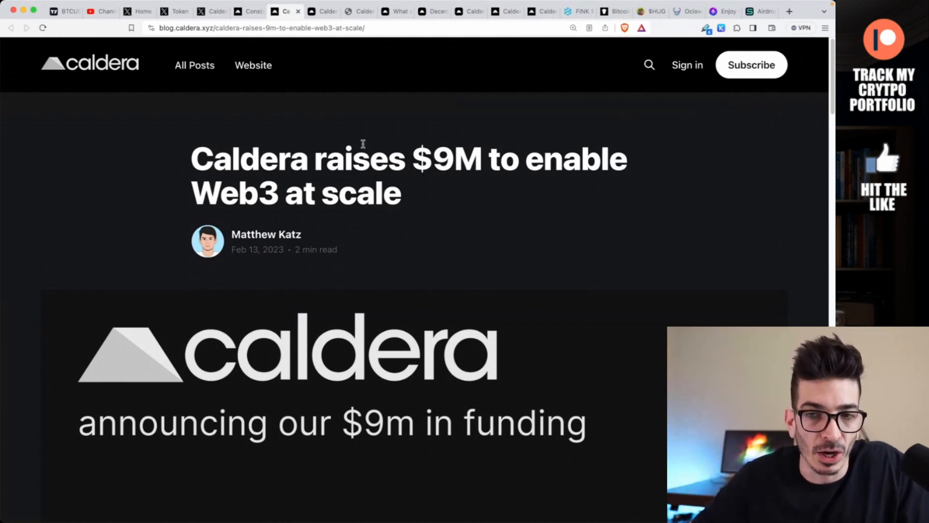
{"action": "mouse_move", "coordinate": [283, 323]}
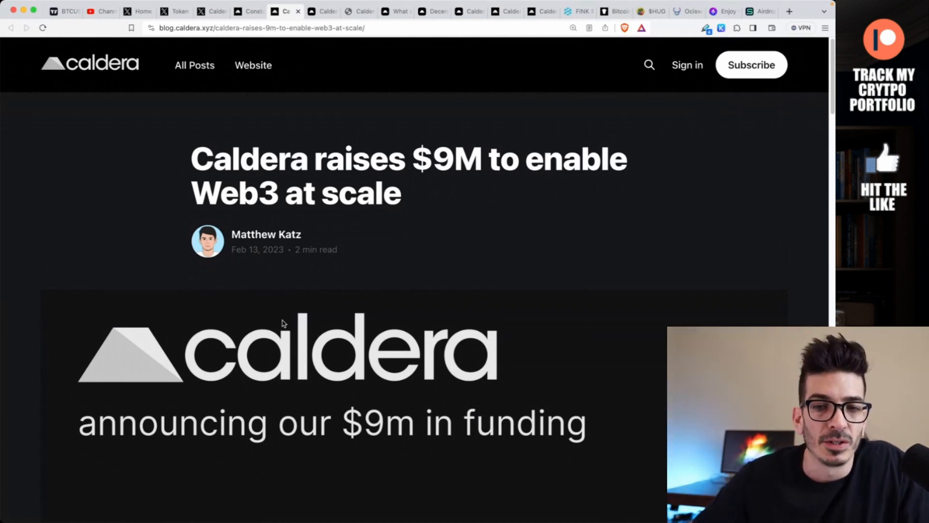
Step: Read the Caldera raises $9M post past the funding highlights and Altair image to Enter Caldera
{"action": "scroll", "scroll_direction": "down", "scroll_amount": 3}
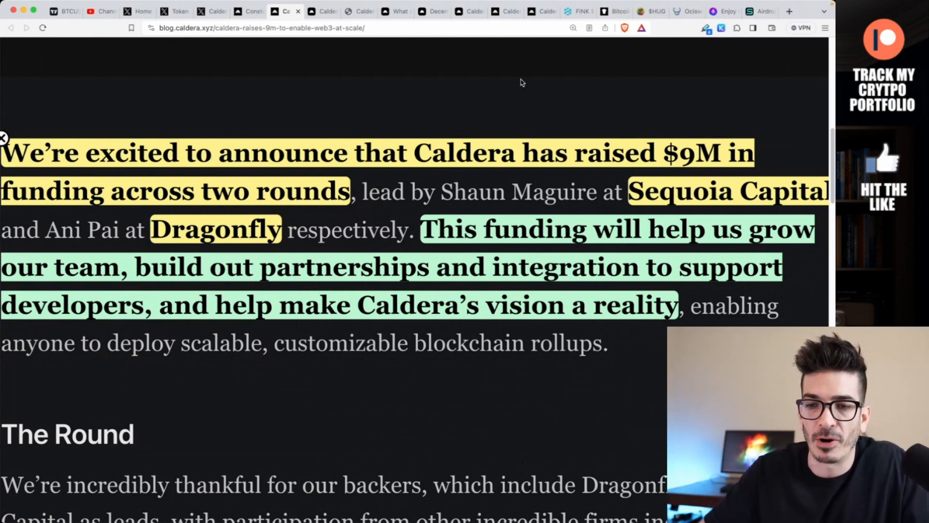
{"action": "scroll", "scroll_direction": "down", "scroll_amount": 3}
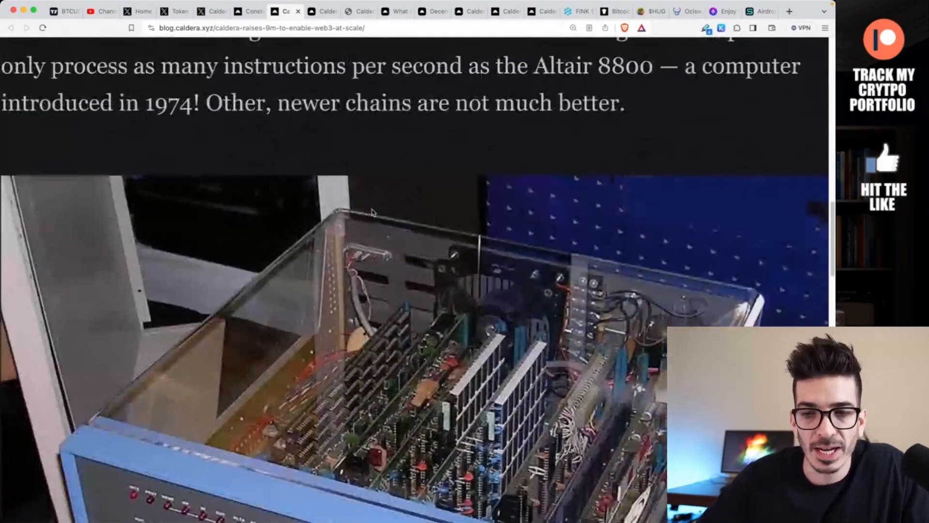
{"action": "scroll", "scroll_direction": "down", "scroll_amount": 3}
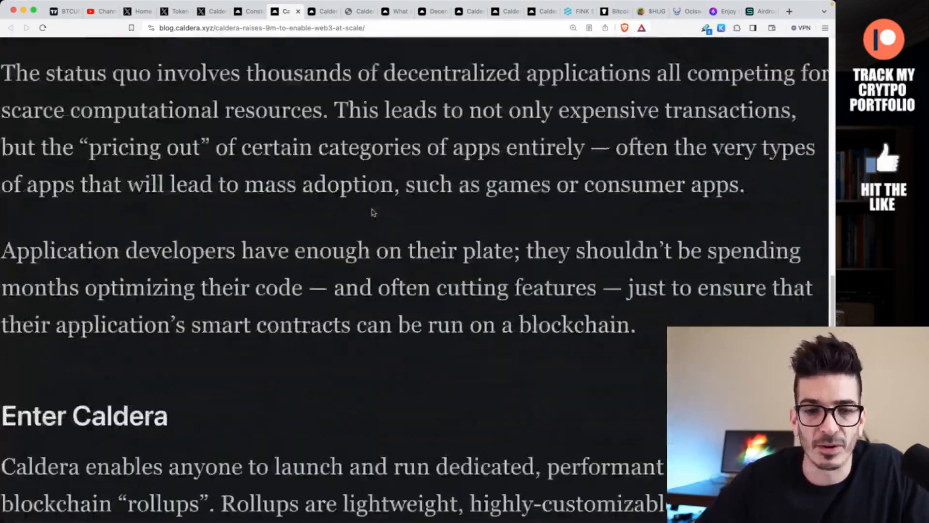
{"action": "scroll", "scroll_direction": "up", "scroll_amount": 3}
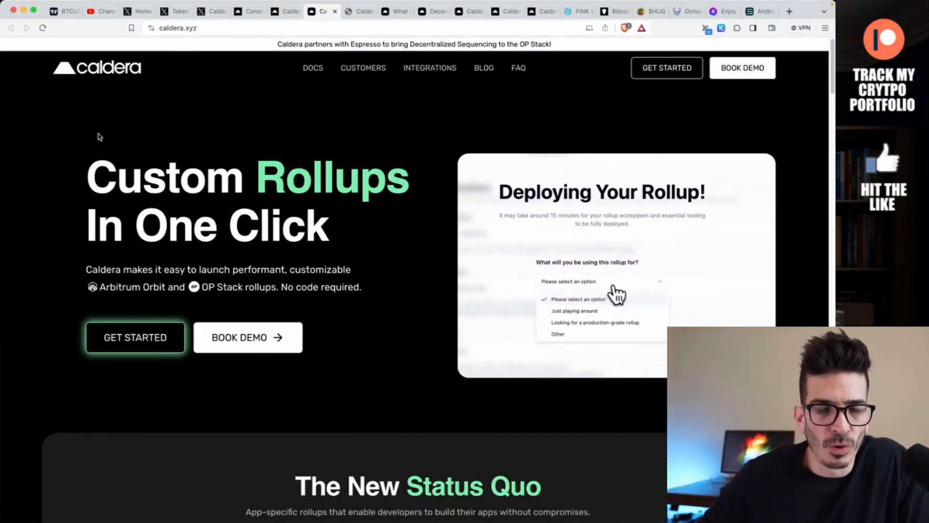
Step: Play the homepage's Deploying Your Rollup demo through to the Manage Rollups list with two deployments
{"action": "left_click", "coordinate": [594, 322]}
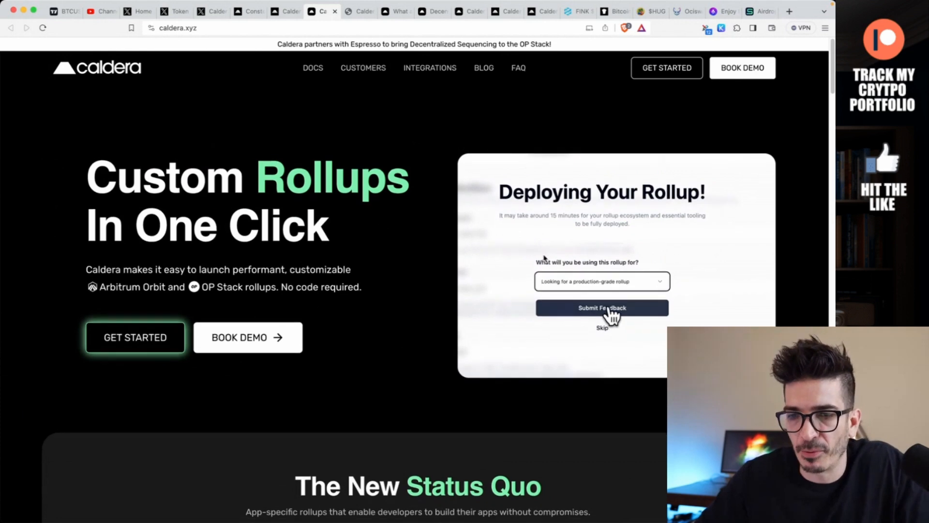
{"action": "left_click", "coordinate": [601, 308]}
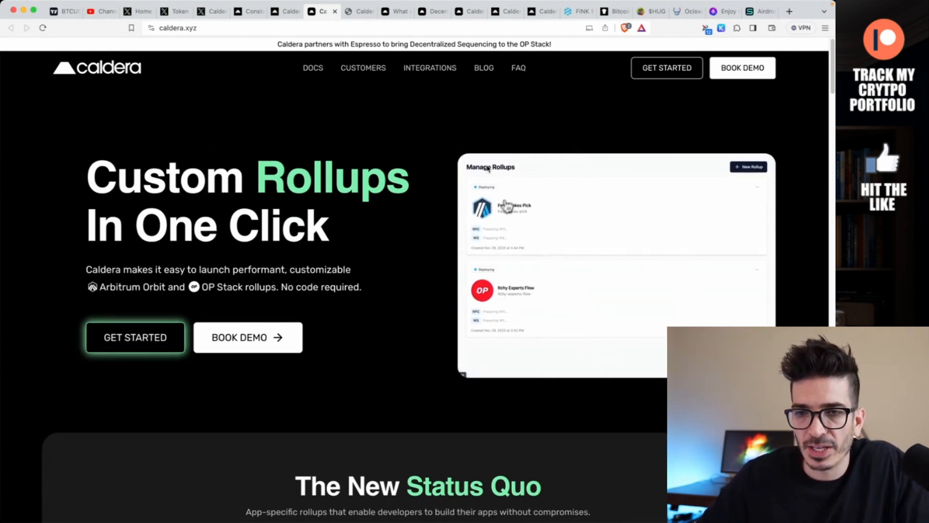
{"action": "left_click", "coordinate": [515, 207]}
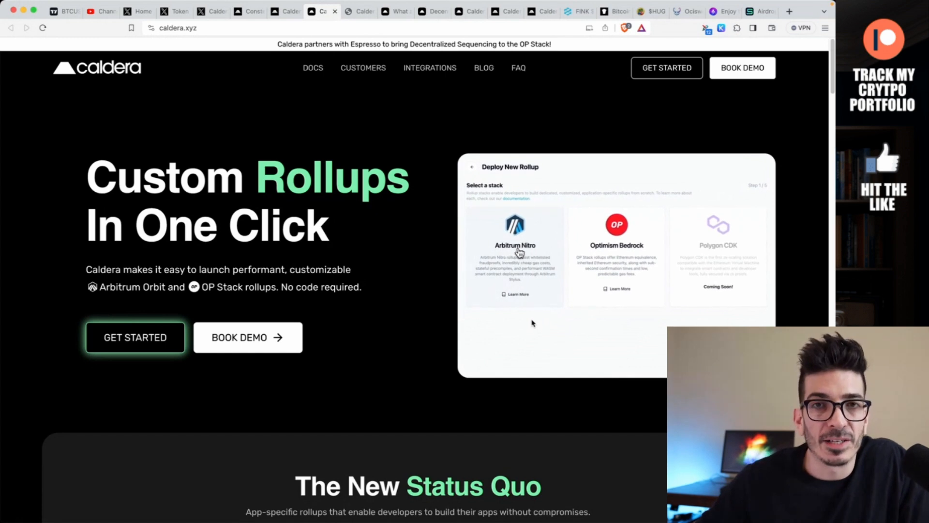
{"action": "left_click", "coordinate": [514, 255]}
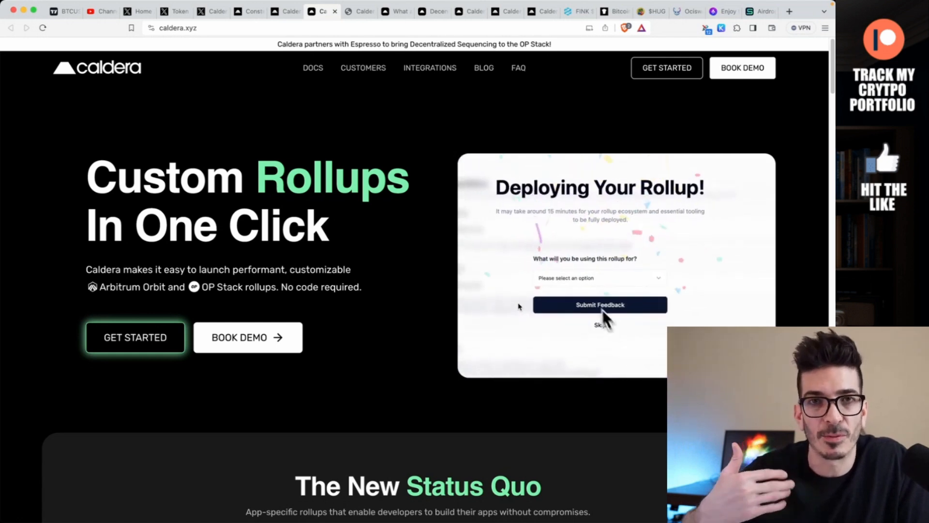
{"action": "left_click", "coordinate": [599, 278]}
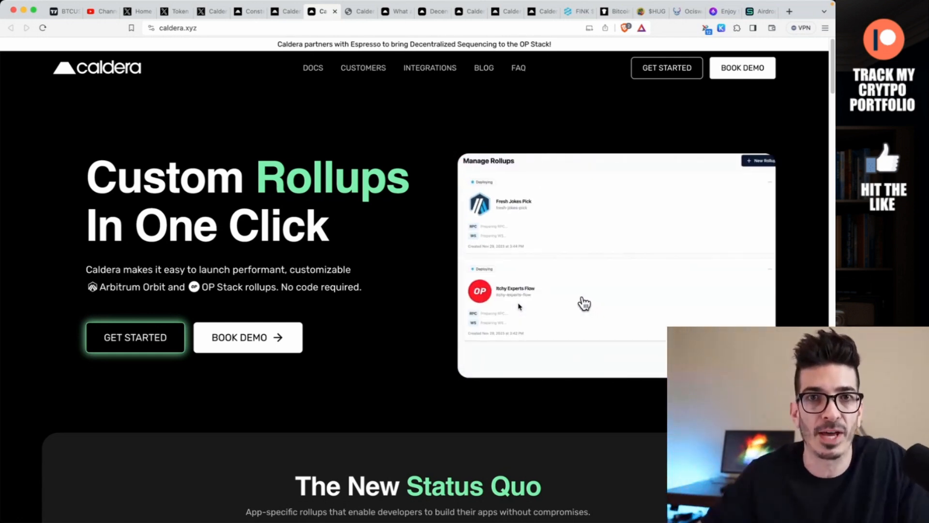
Step: Read The New Status Quo comparison and Launch A Dedicated Blockchain features down to Gas customizability
{"action": "scroll", "scroll_direction": "down", "scroll_amount": 3}
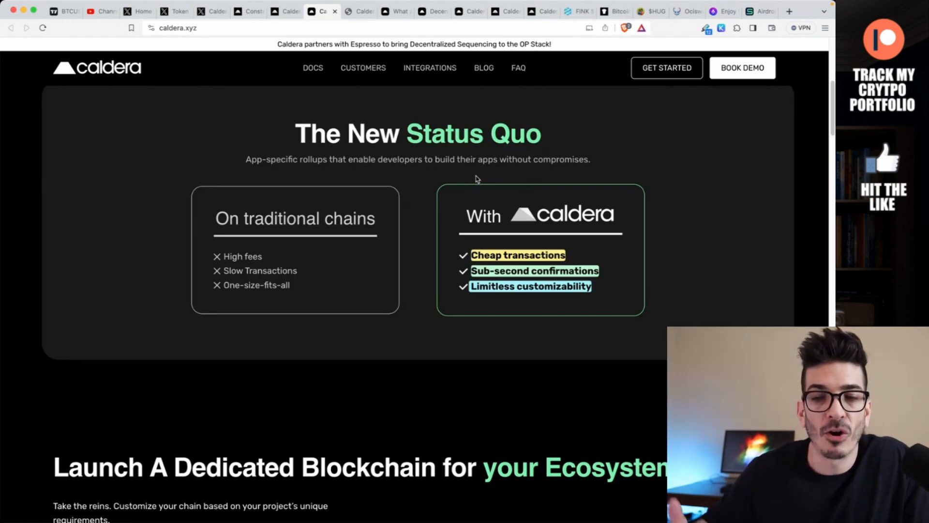
{"action": "scroll", "scroll_direction": "down", "scroll_amount": 3}
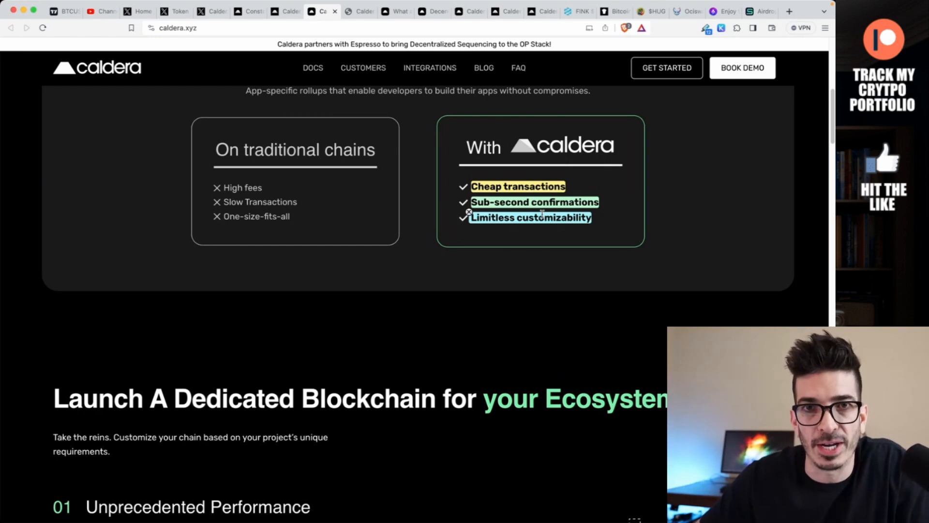
{"action": "scroll", "scroll_direction": "down", "scroll_amount": 3}
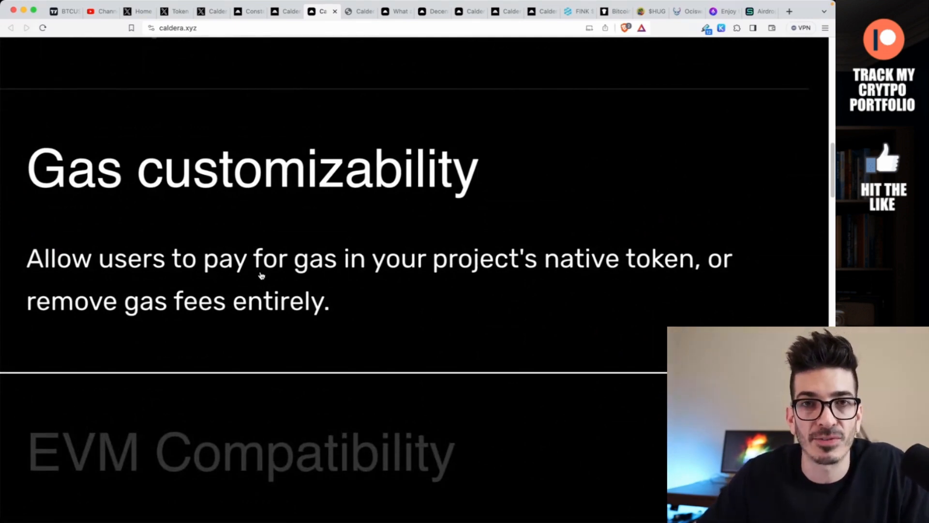
Step: Read past EVM Compatibility and Interoperability to the All the tools you need grid of explorers, bridges and oracles
{"action": "scroll", "scroll_direction": "down", "scroll_amount": 3}
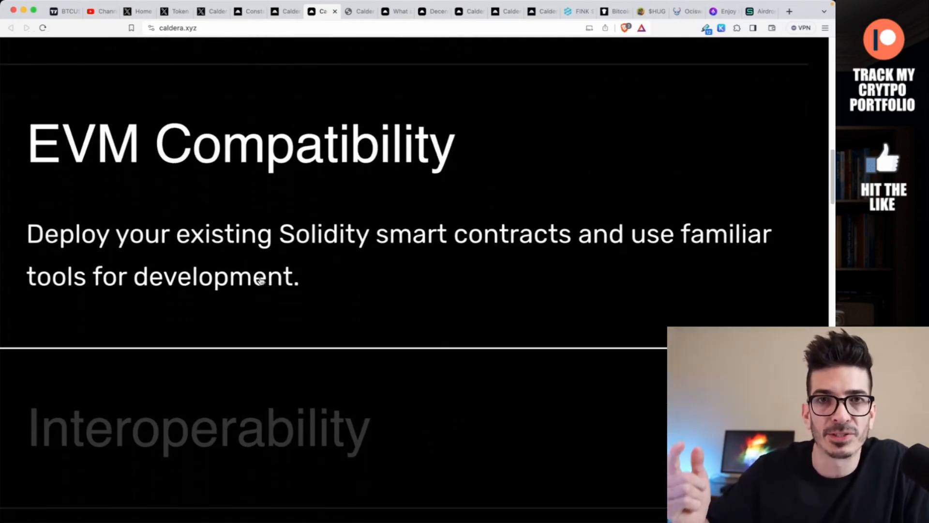
{"action": "scroll", "scroll_direction": "down", "scroll_amount": 3}
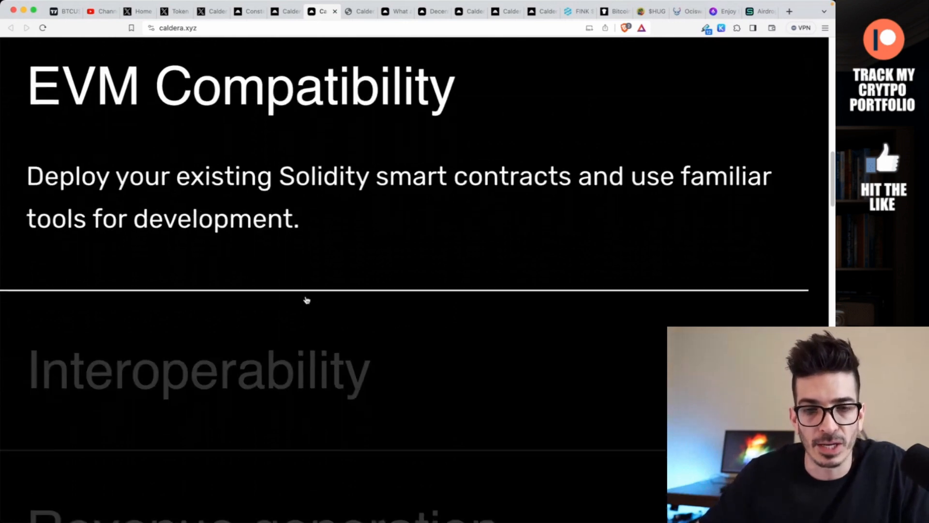
{"action": "scroll", "scroll_direction": "down", "scroll_amount": 3}
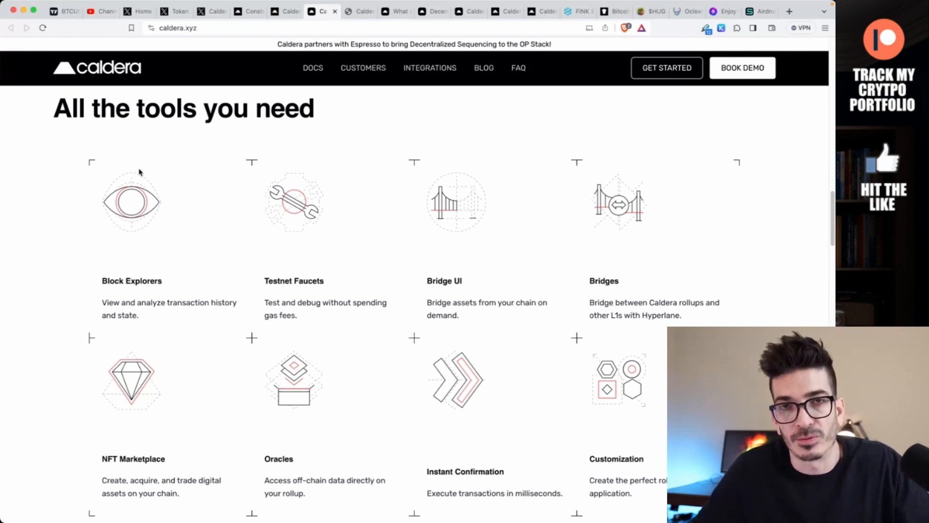
Step: Move past the feature cards to the Use-cases section showing DeFi's dedicated lane and native bridging
{"action": "scroll", "scroll_direction": "down", "scroll_amount": 3}
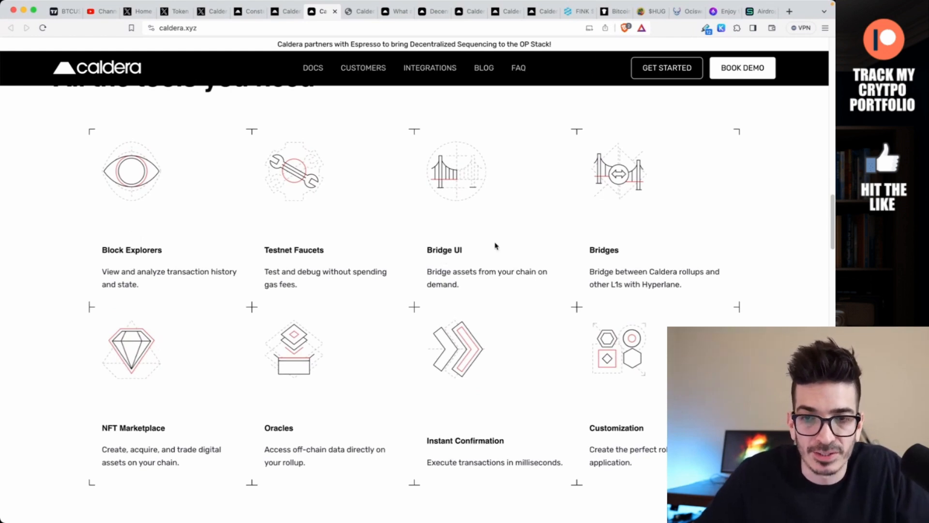
{"action": "mouse_move", "coordinate": [540, 230]}
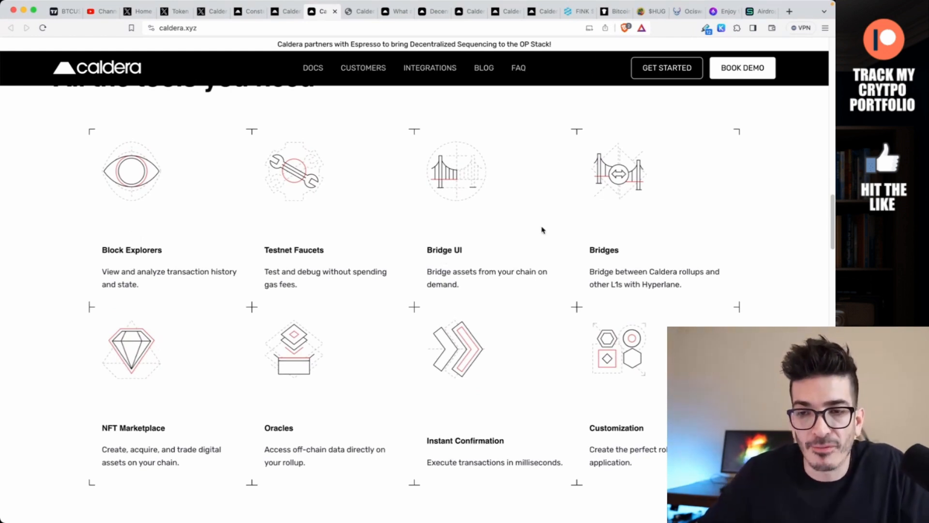
{"action": "scroll", "scroll_direction": "down", "scroll_amount": 3}
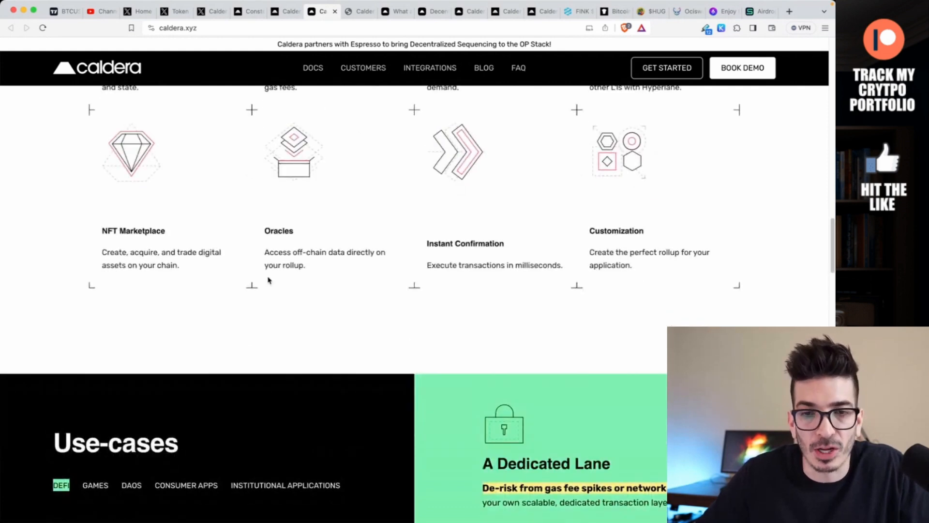
{"action": "mouse_move", "coordinate": [706, 252]}
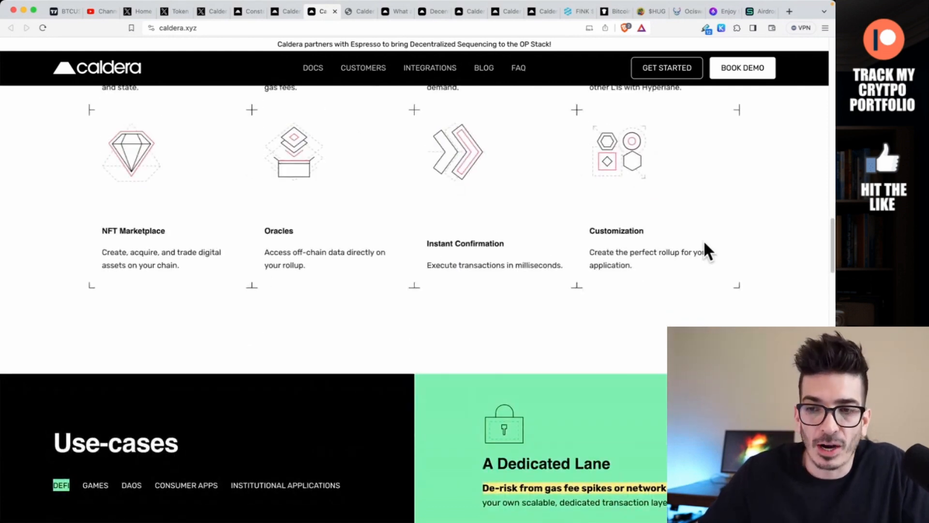
{"action": "scroll", "scroll_direction": "down", "scroll_amount": 3}
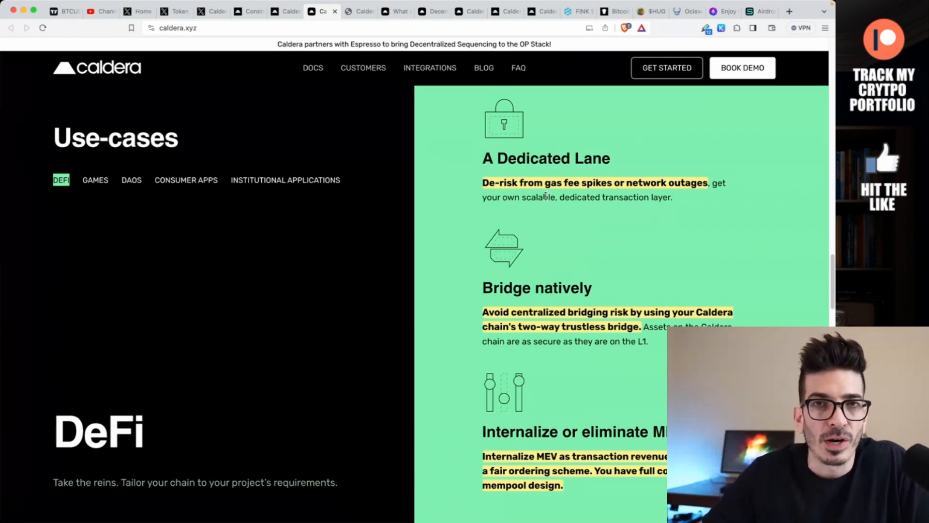
{"action": "scroll", "scroll_direction": "down", "scroll_amount": 3}
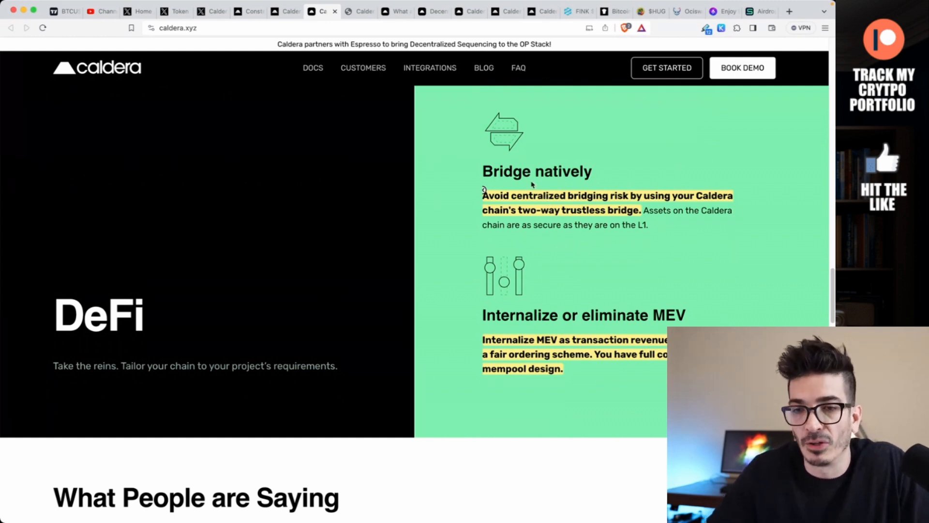
{"action": "scroll", "scroll_direction": "down", "scroll_amount": 3}
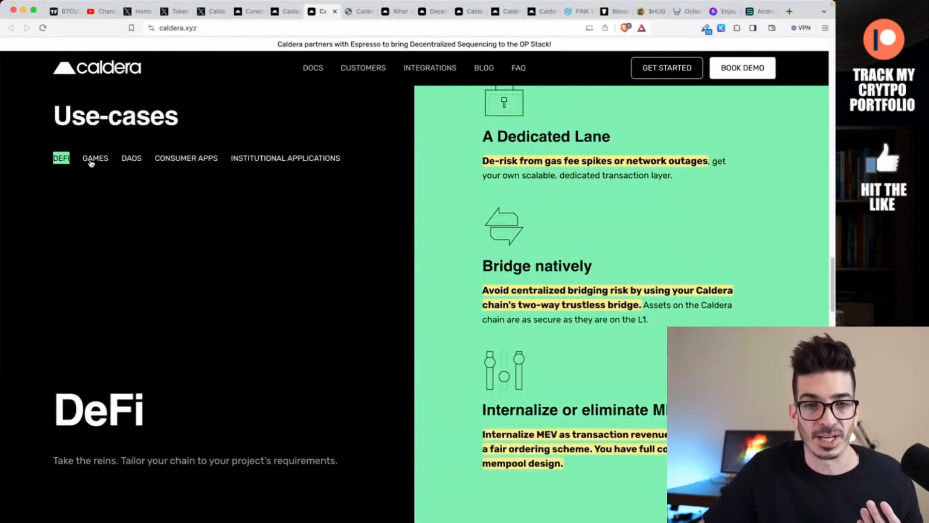
Step: Compare the Games and DAOs use-case benefits, then bring up the 'What are Rollups?' docs page
{"action": "left_click", "coordinate": [95, 158]}
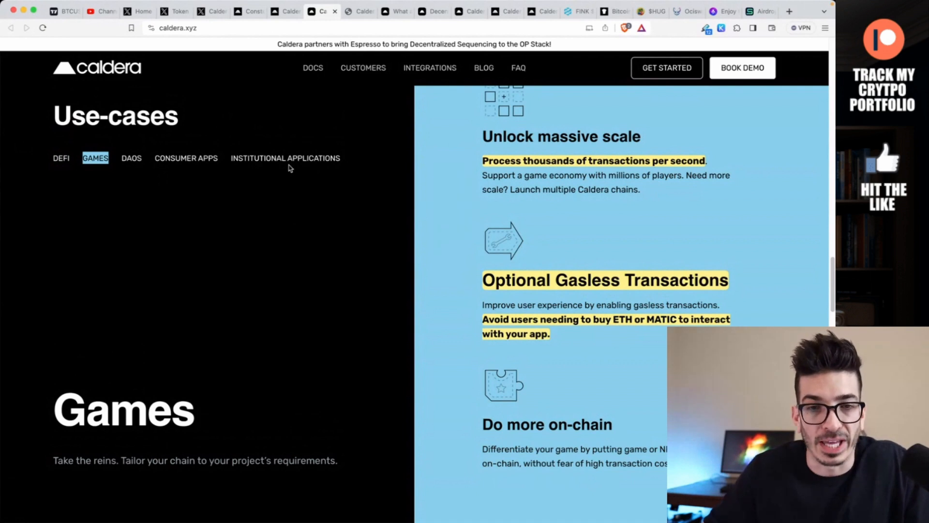
{"action": "left_click", "coordinate": [131, 158]}
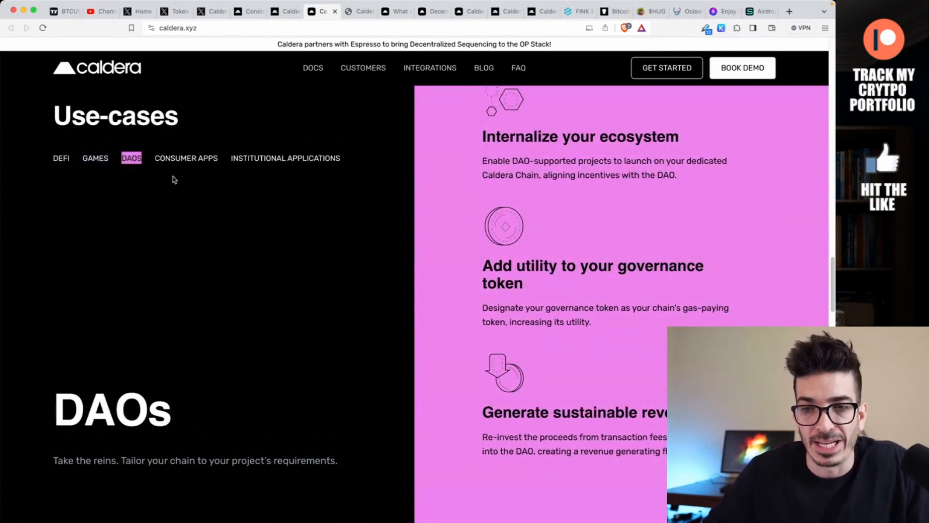
{"action": "left_click", "coordinate": [284, 157]}
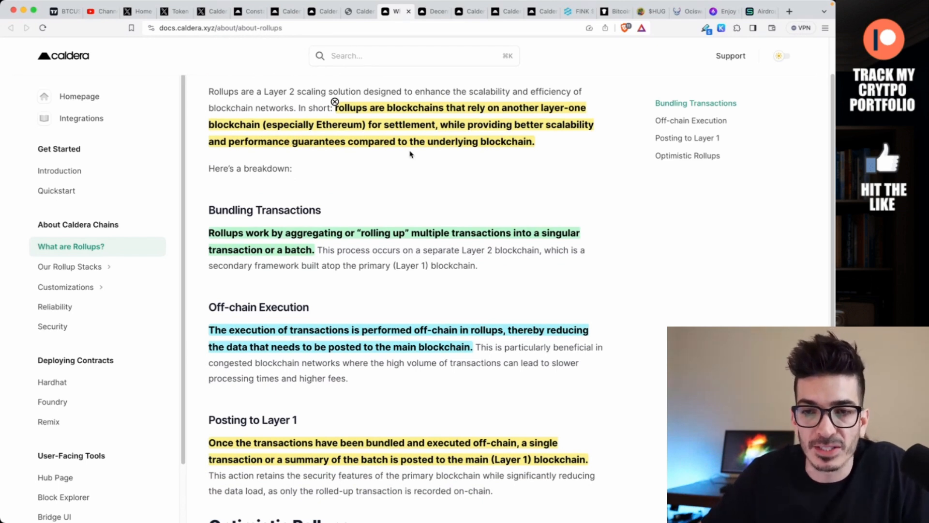
Step: Read the rollups explainer through Optimistic Rollups, then switch to the Decentralized Sequencing page
{"action": "scroll", "scroll_direction": "down", "scroll_amount": 3}
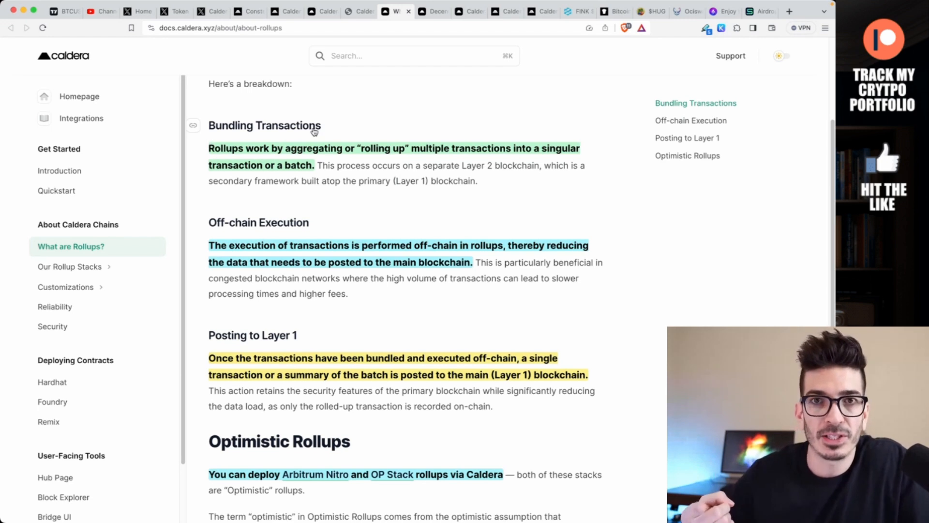
{"action": "mouse_move", "coordinate": [360, 153]}
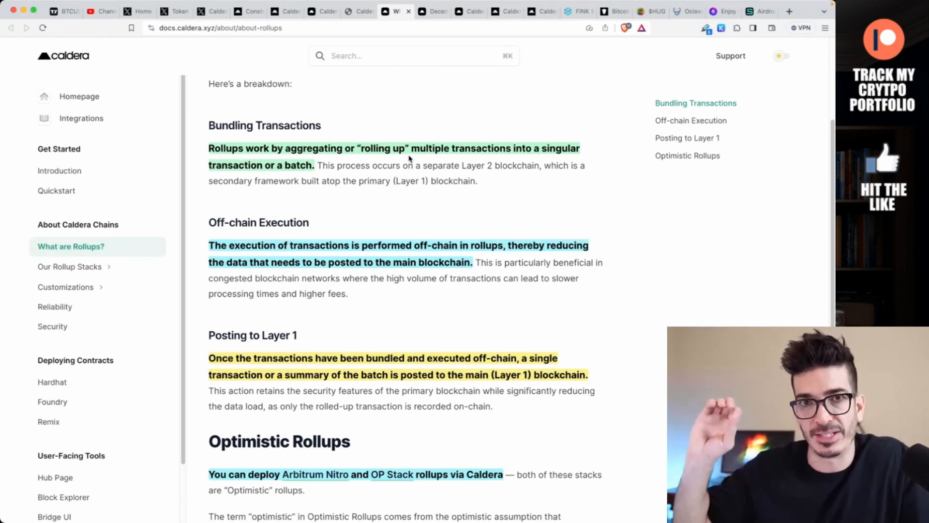
{"action": "scroll", "scroll_direction": "down", "scroll_amount": 3}
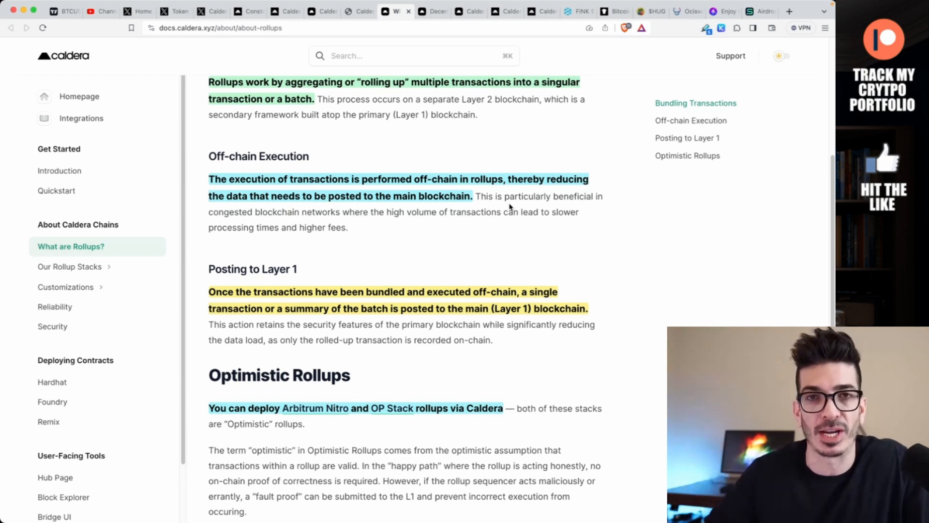
{"action": "scroll", "scroll_direction": "down", "scroll_amount": 3}
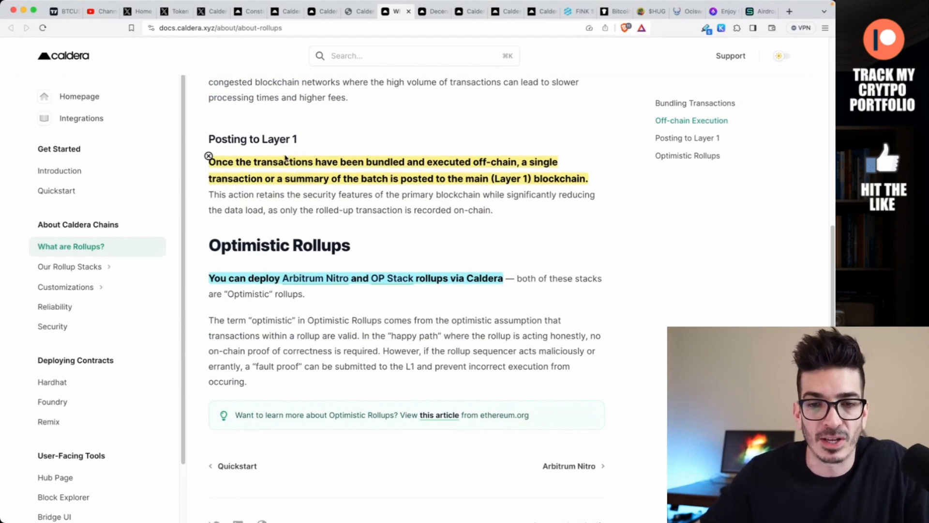
{"action": "left_click", "coordinate": [433, 11]}
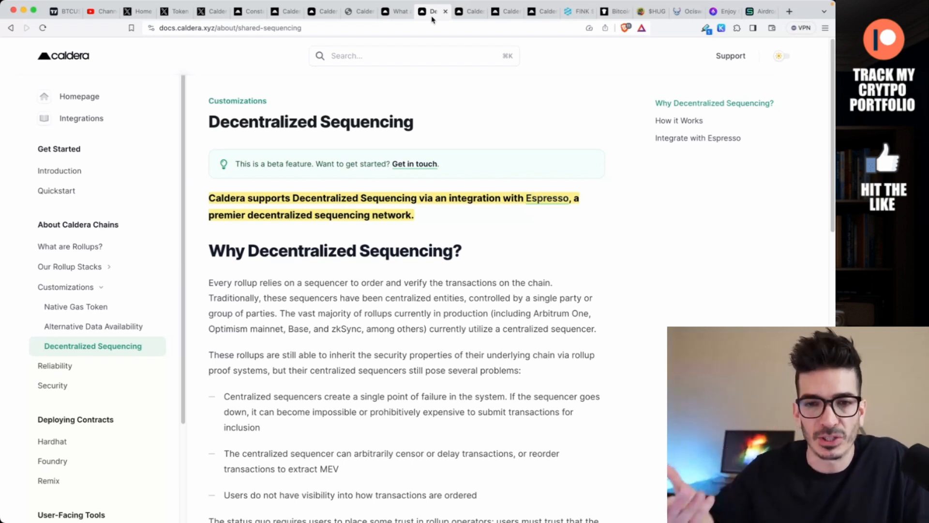
Step: Read through the Decentralized Sequencing overview, then bring up the Caldera FAQ page
{"action": "scroll", "scroll_direction": "down", "scroll_amount": 3}
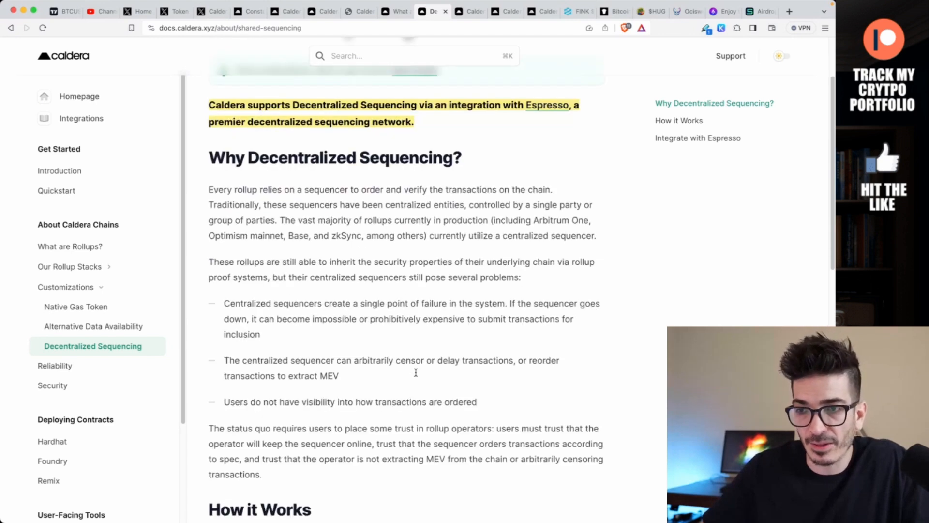
{"action": "scroll", "scroll_direction": "down", "scroll_amount": 3}
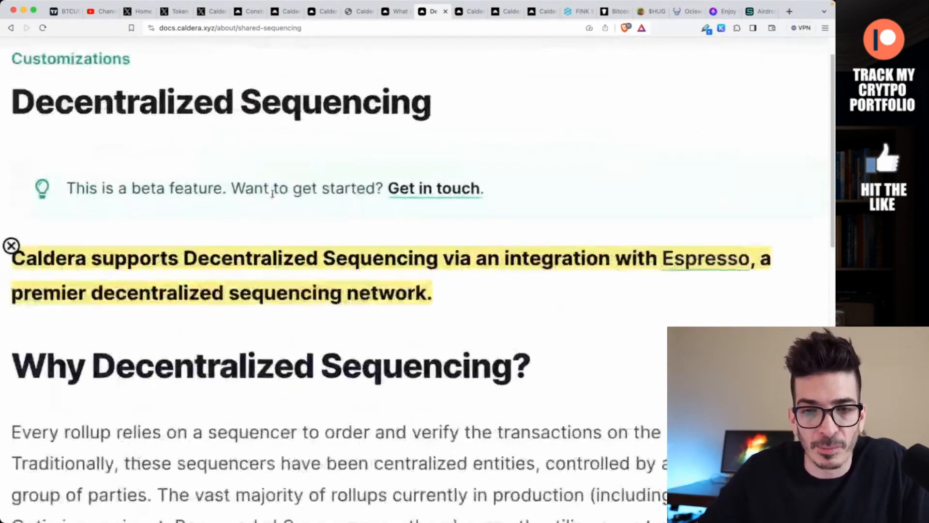
{"action": "scroll", "scroll_direction": "down", "scroll_amount": 3}
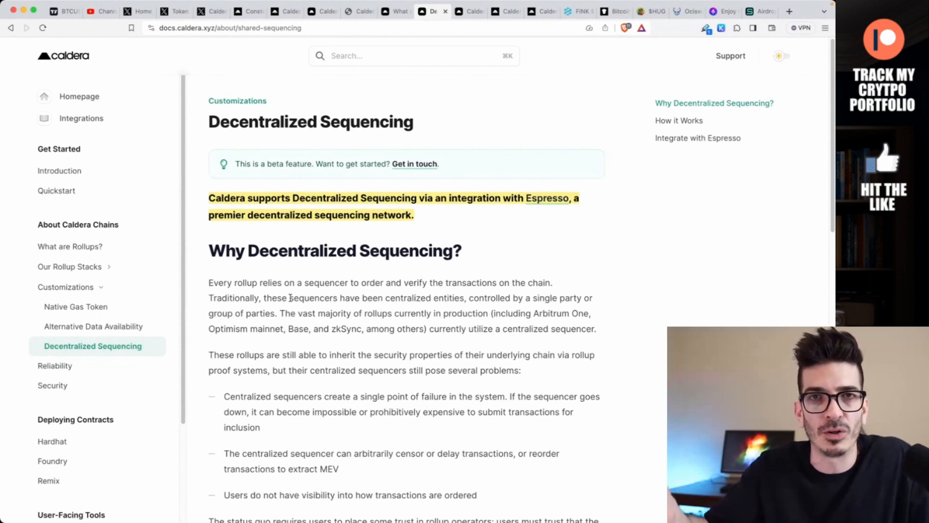
{"action": "left_click", "coordinate": [468, 12]}
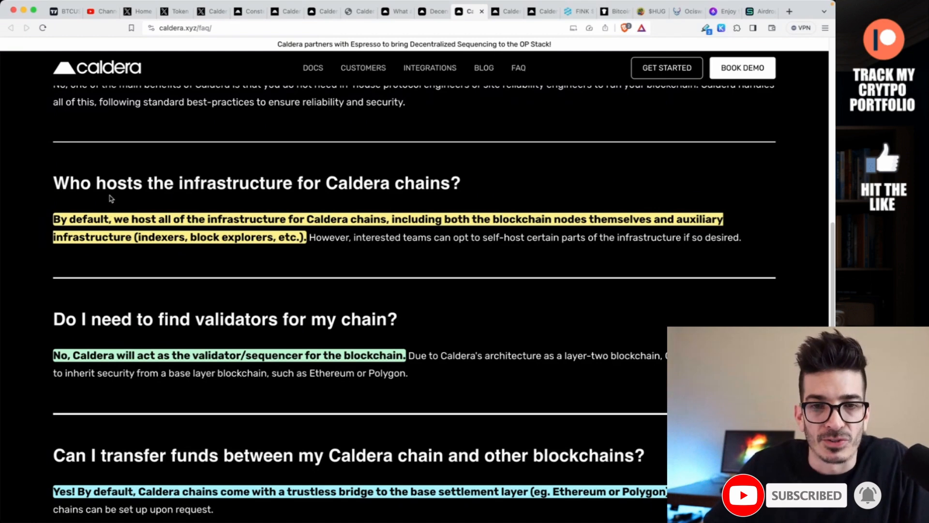
Step: Scroll the FAQ answers on hosting, validators, bridgeable assets and gas-fee tokens
{"action": "scroll", "scroll_direction": "down", "scroll_amount": 3}
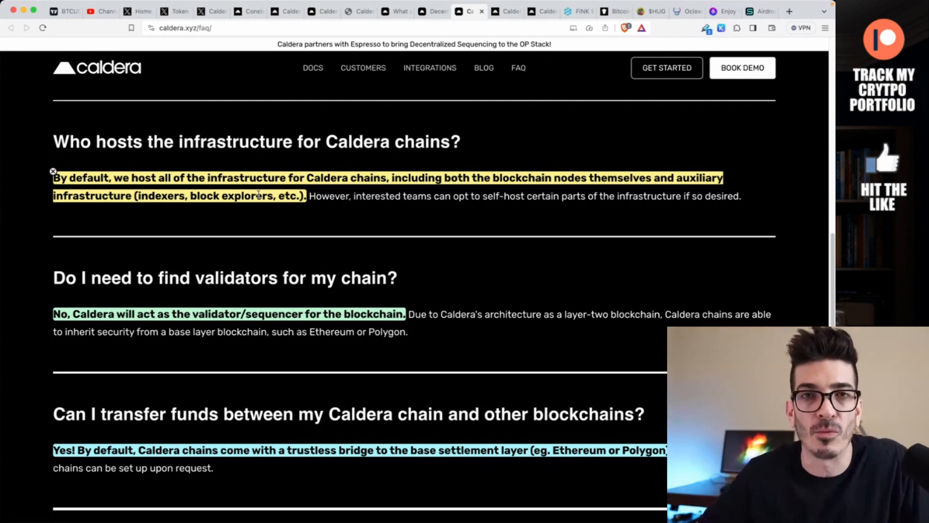
{"action": "scroll", "scroll_direction": "down", "scroll_amount": 3}
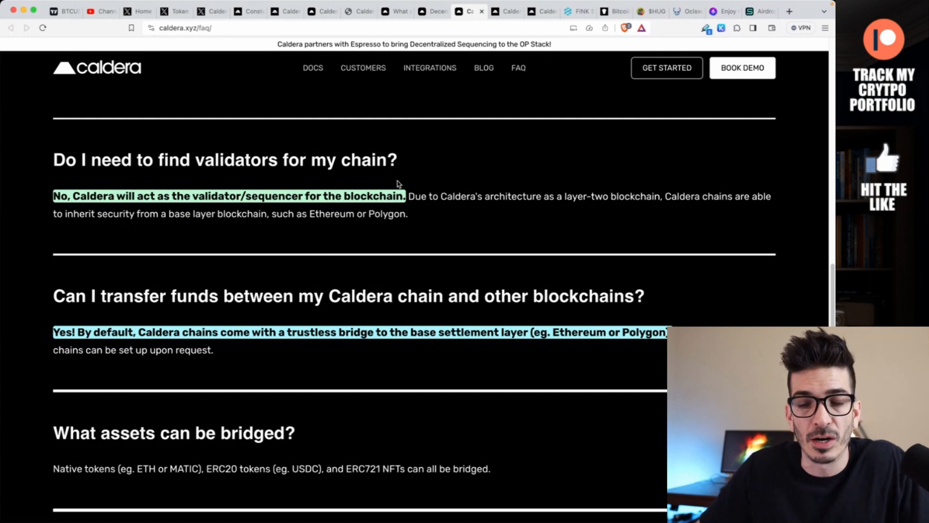
{"action": "scroll", "scroll_direction": "down", "scroll_amount": 3}
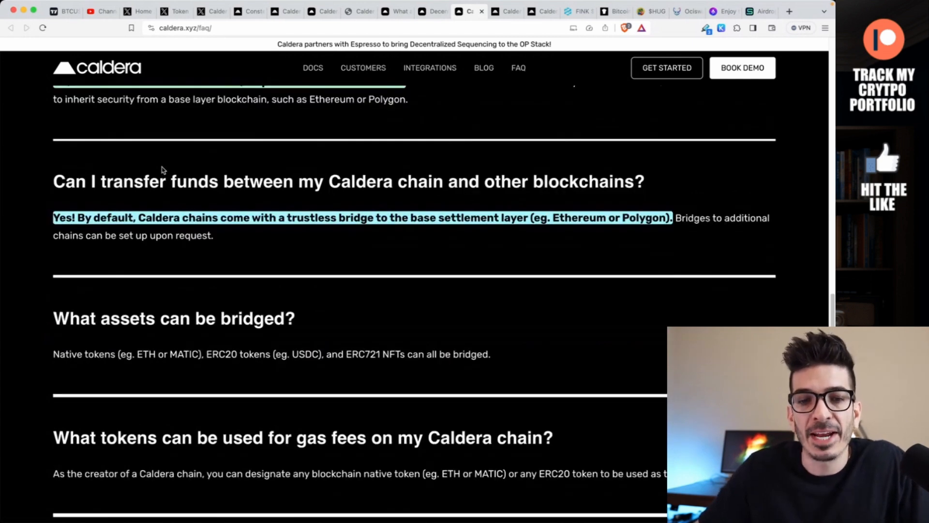
{"action": "mouse_move", "coordinate": [467, 175]}
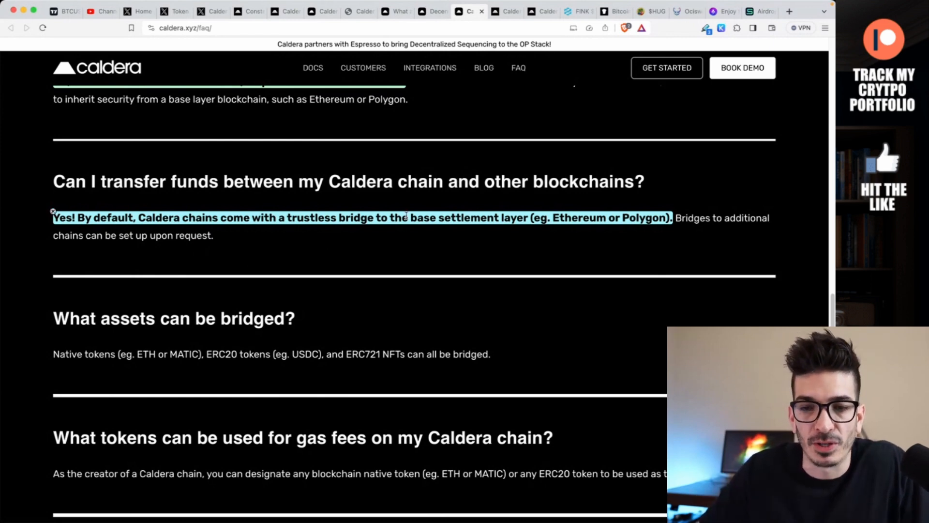
{"action": "scroll", "scroll_direction": "down", "scroll_amount": 3}
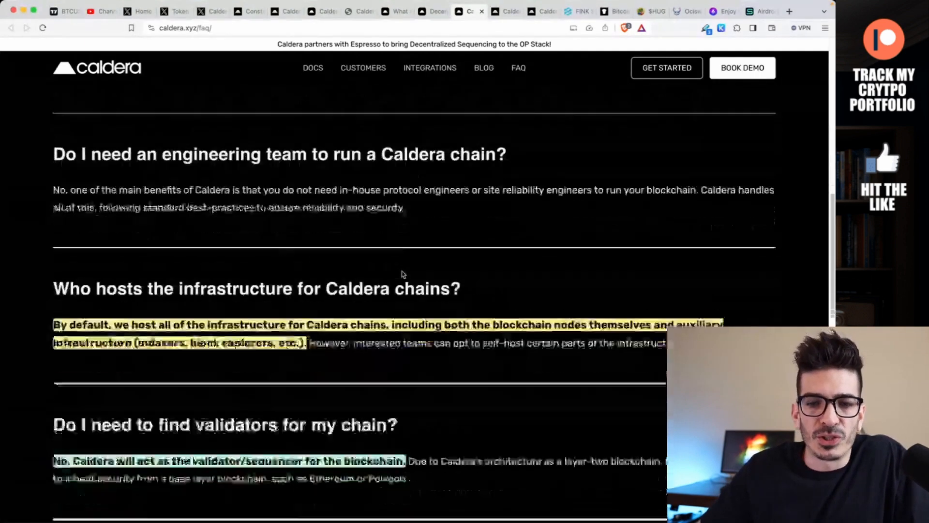
{"action": "scroll", "scroll_direction": "down", "scroll_amount": 3}
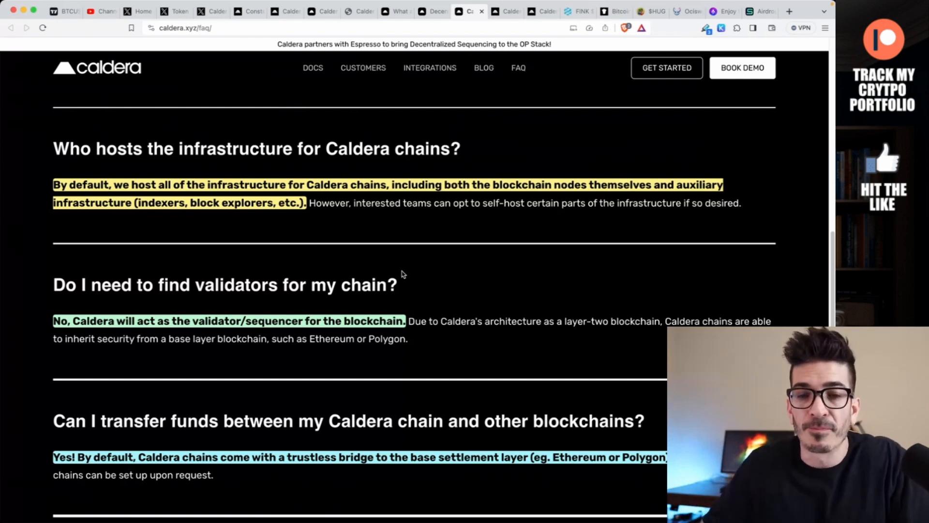
{"action": "mouse_move", "coordinate": [380, 254]}
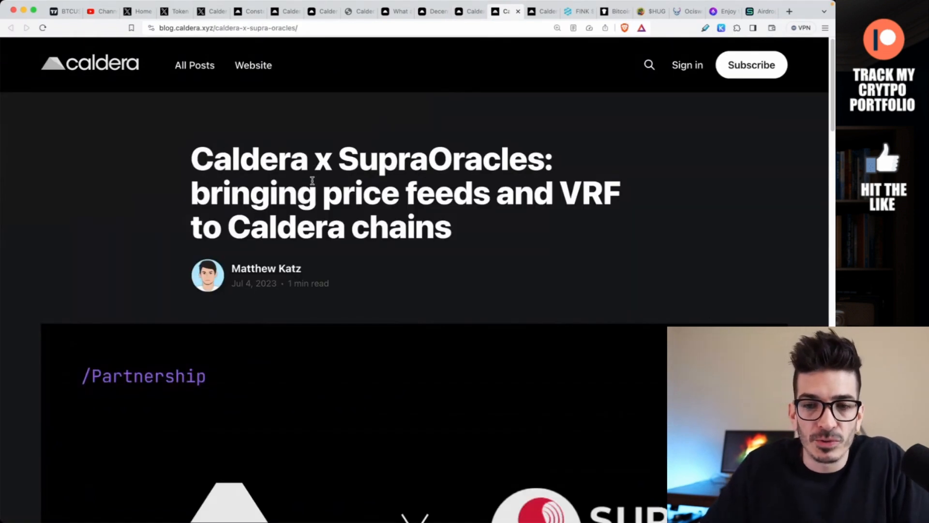
{"action": "mouse_move", "coordinate": [336, 259]}
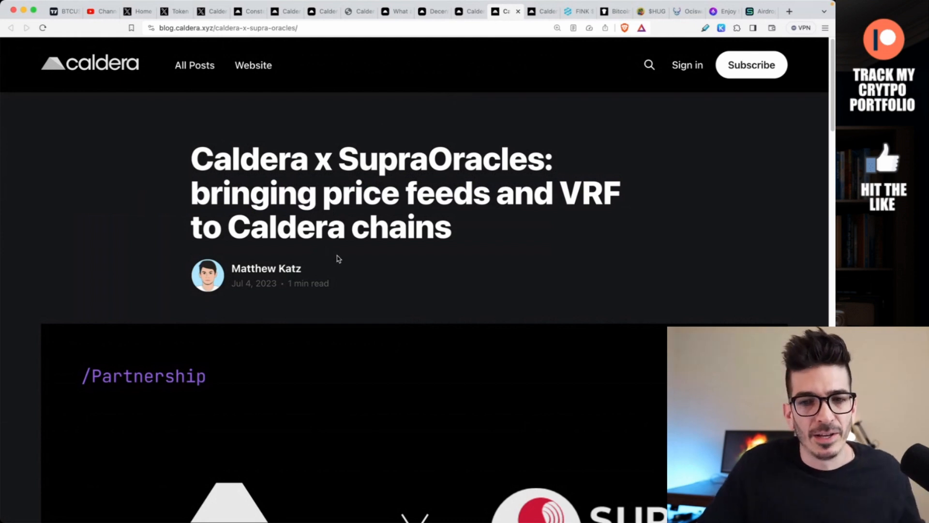
{"action": "mouse_move", "coordinate": [333, 248]}
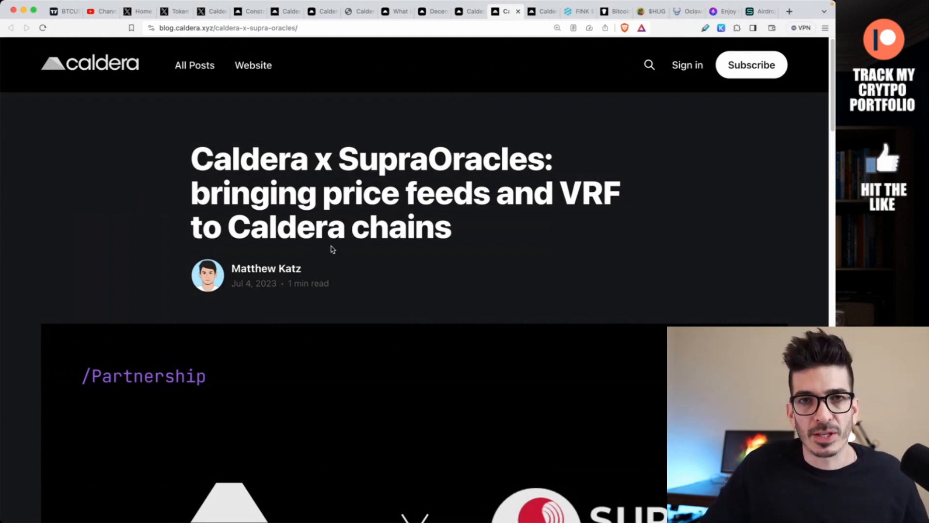
Step: Skim the SupraOracles partnership post into its alliance section, then bring up the LayerZero integration article
{"action": "scroll", "scroll_direction": "down", "scroll_amount": 3}
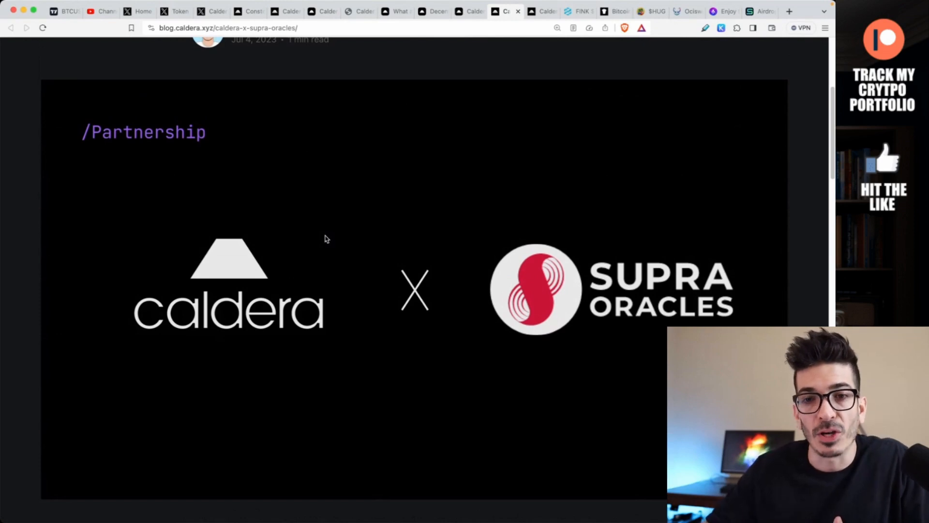
{"action": "scroll", "scroll_direction": "down", "scroll_amount": 3}
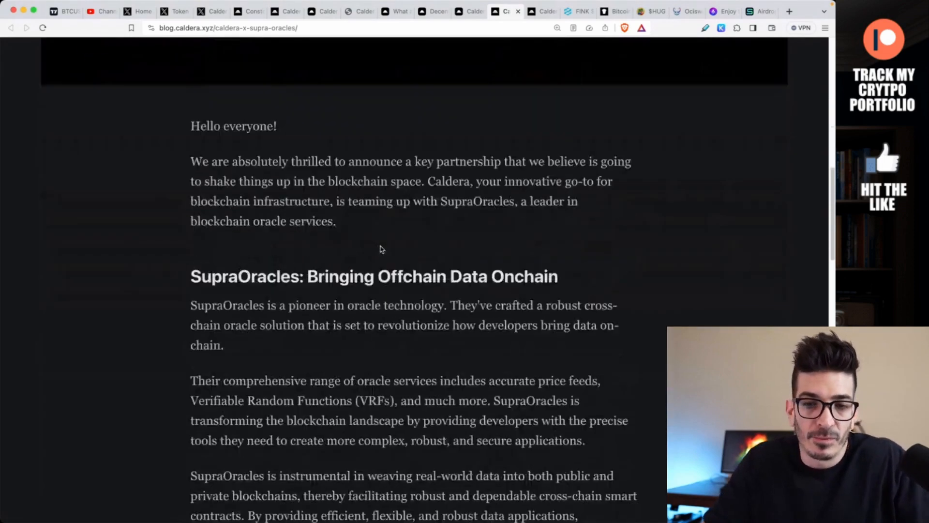
{"action": "scroll", "scroll_direction": "down", "scroll_amount": 3}
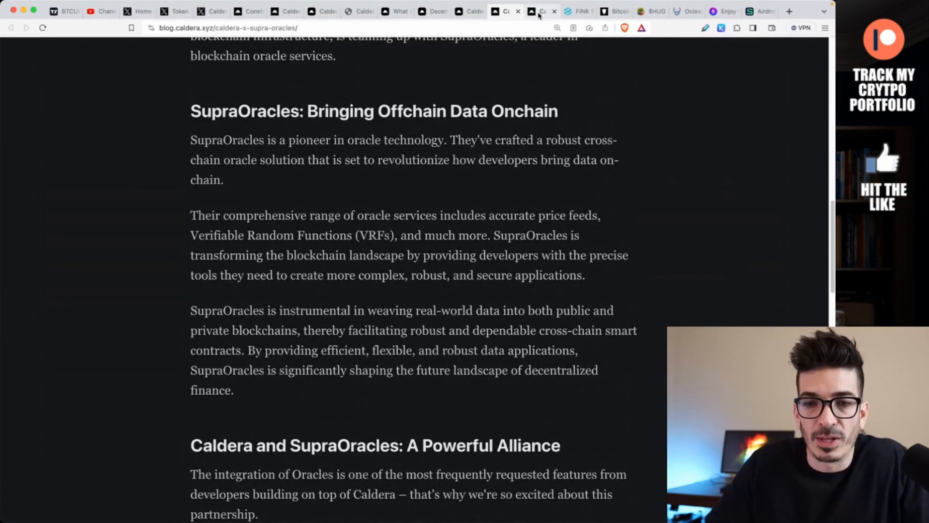
{"action": "left_click", "coordinate": [541, 11]}
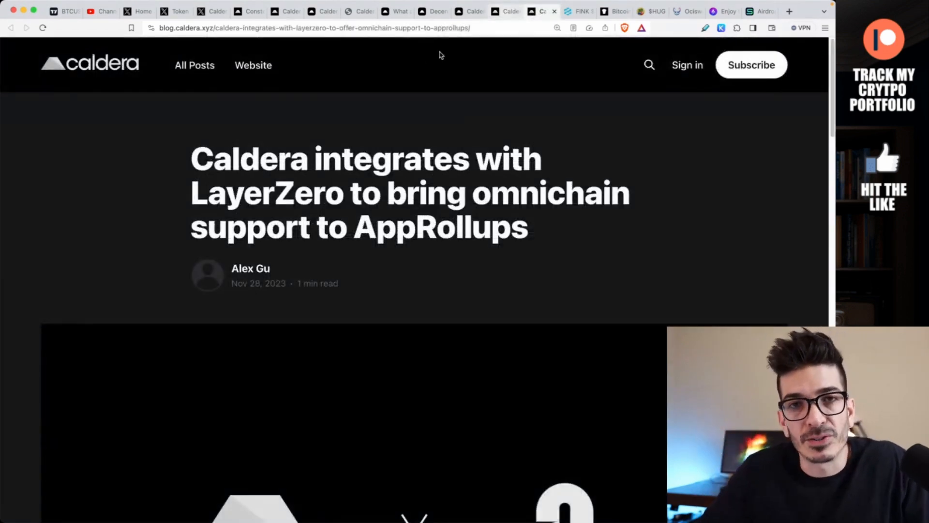